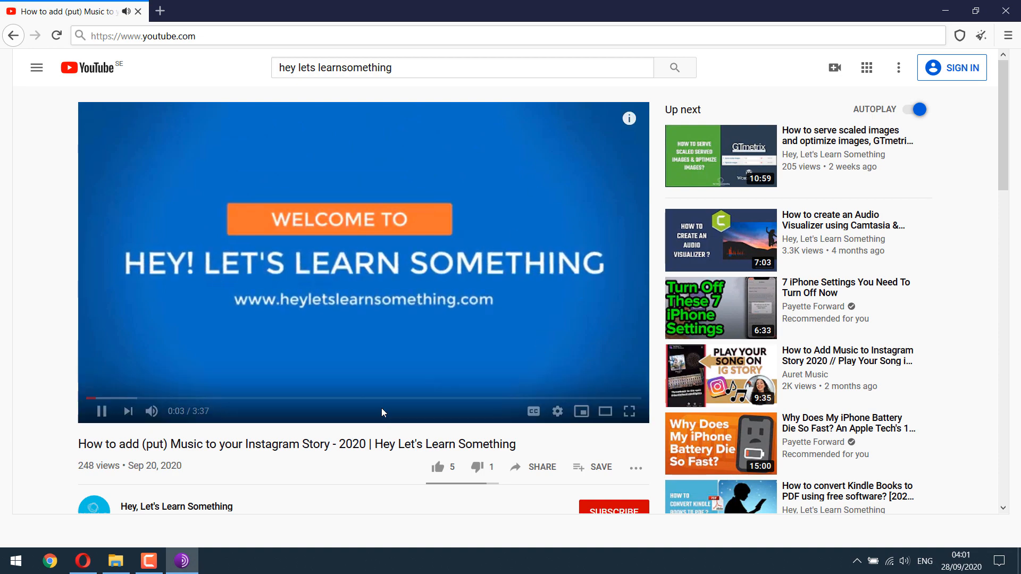
Close Tor Browser, returning to the Tor Browser installation folder.
click(115, 560)
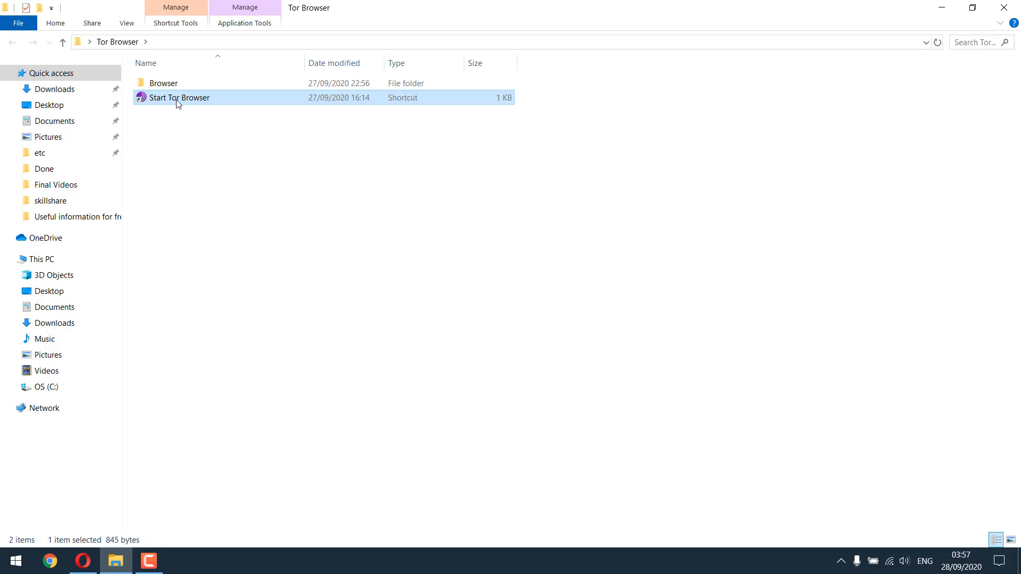
Launch Tor Browser from the Start Tor Browser shortcut so YouTube loads.
double_click(179, 97)
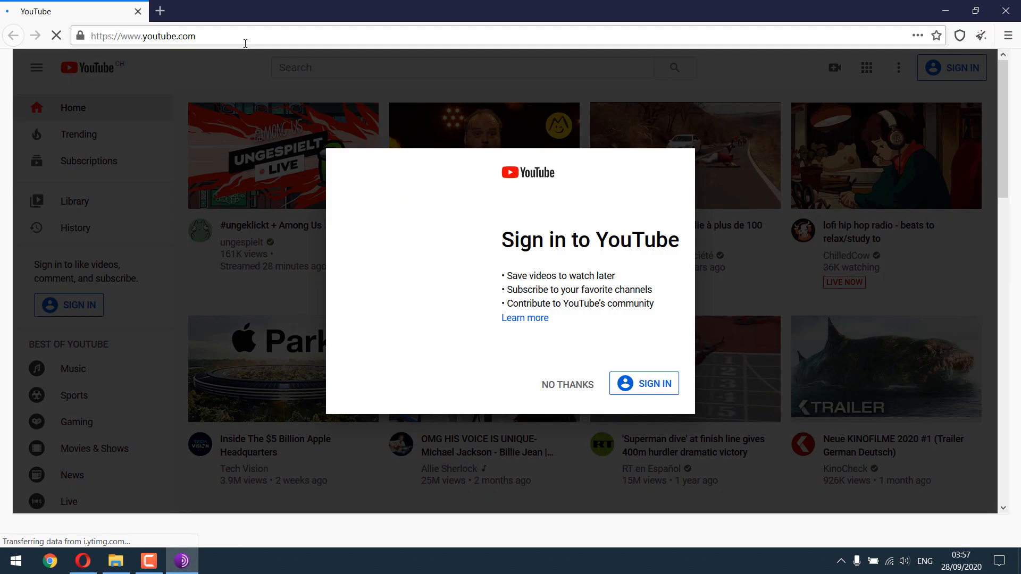
Decline YouTube sign-in, accept cookies, and try playing the longboard video, which errors.
click(643, 384)
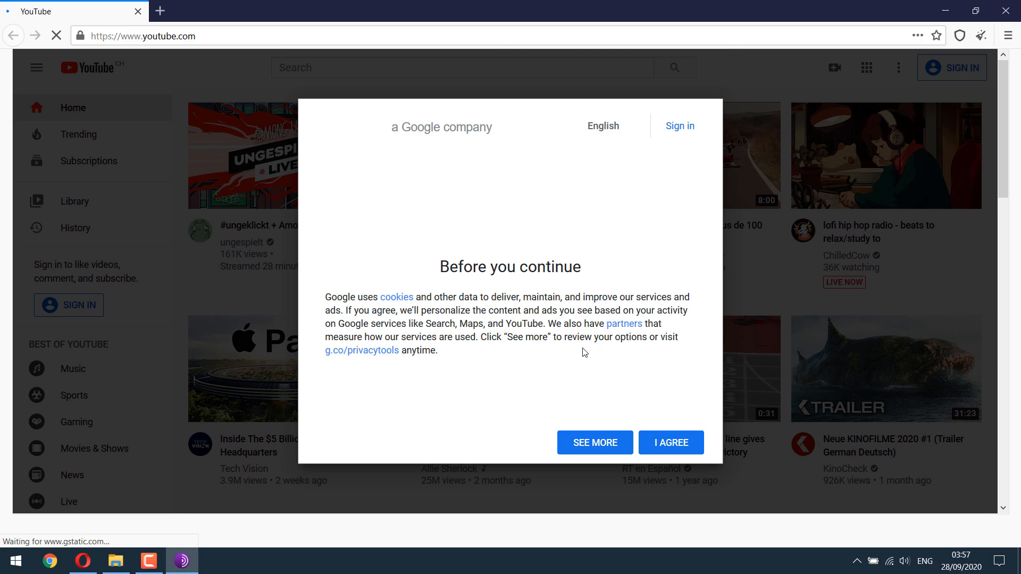
click(671, 442)
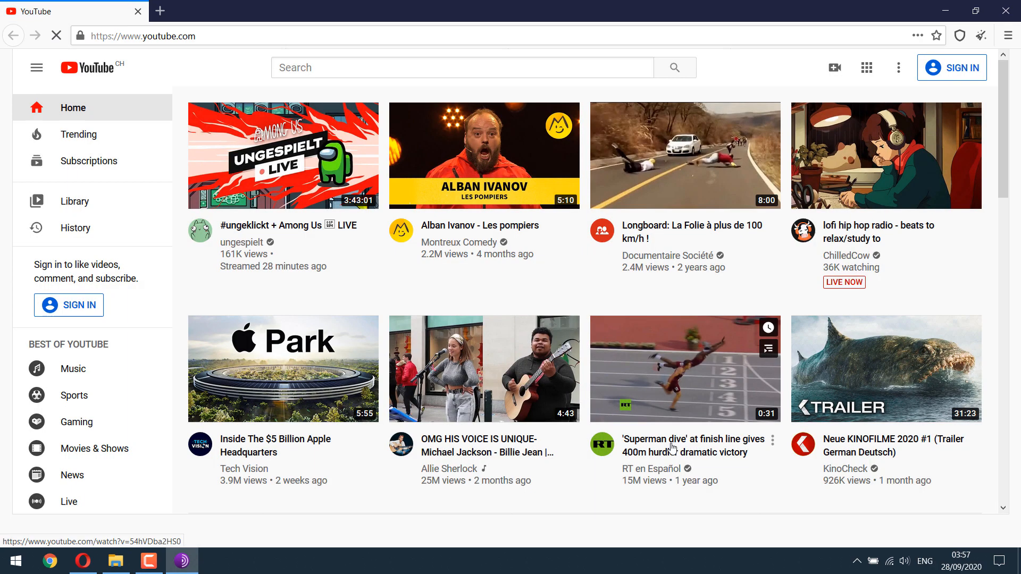
mouse_move(681, 154)
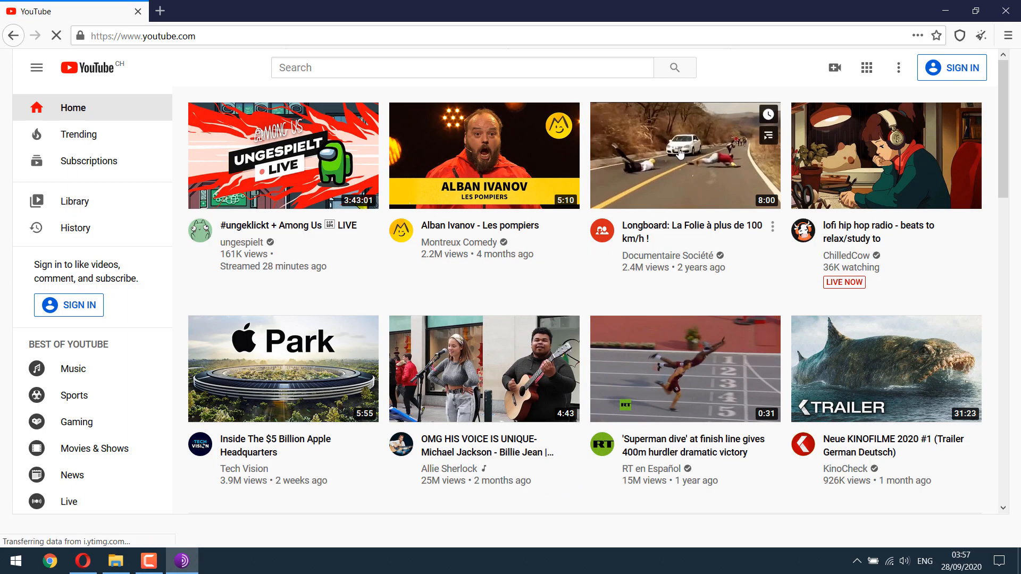
click(684, 155)
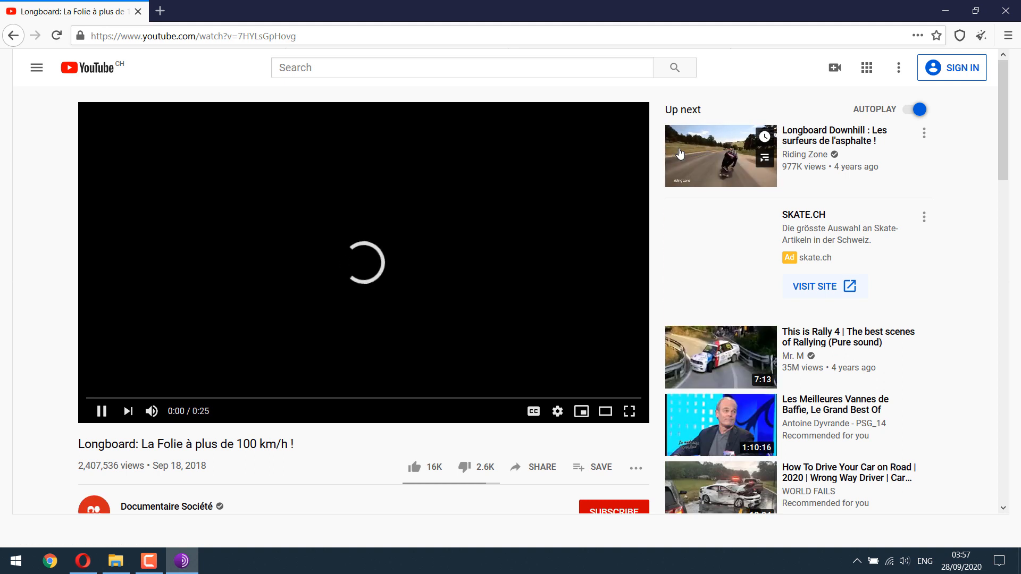
click(101, 411)
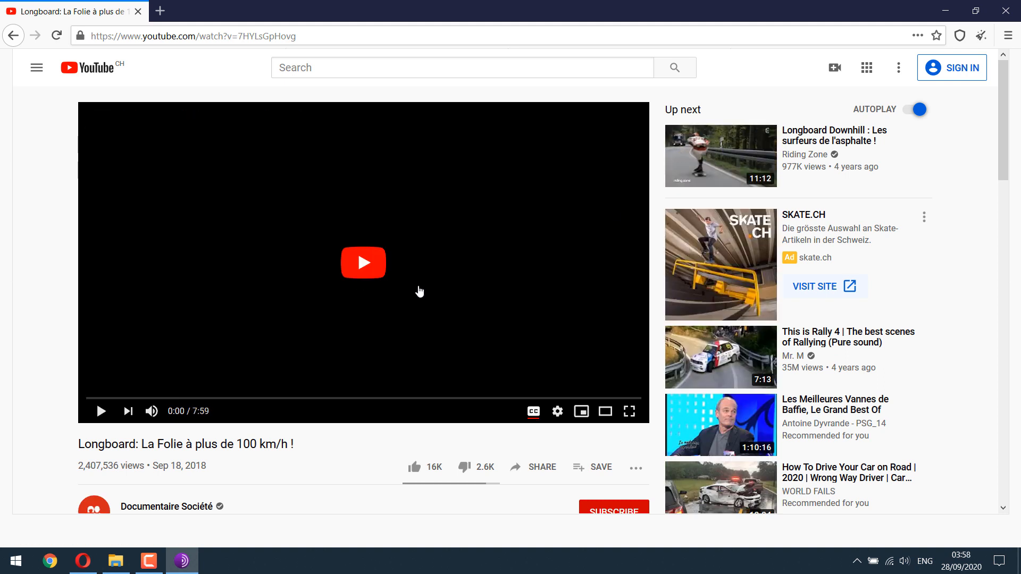
click(363, 263)
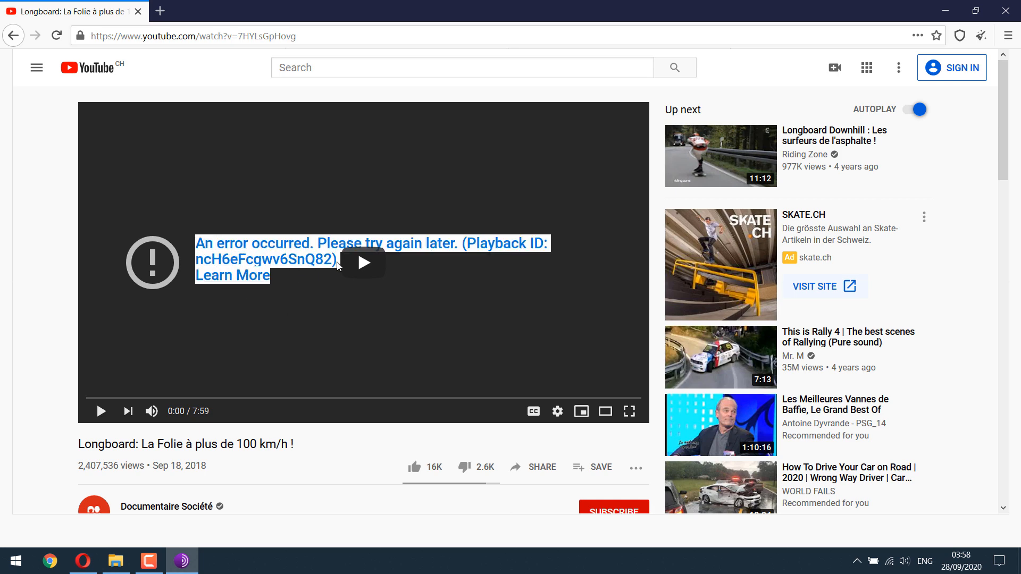
Search YouTube for heyletslearnsomething and open the Instagram music video, which also errors.
text(heyletslea)
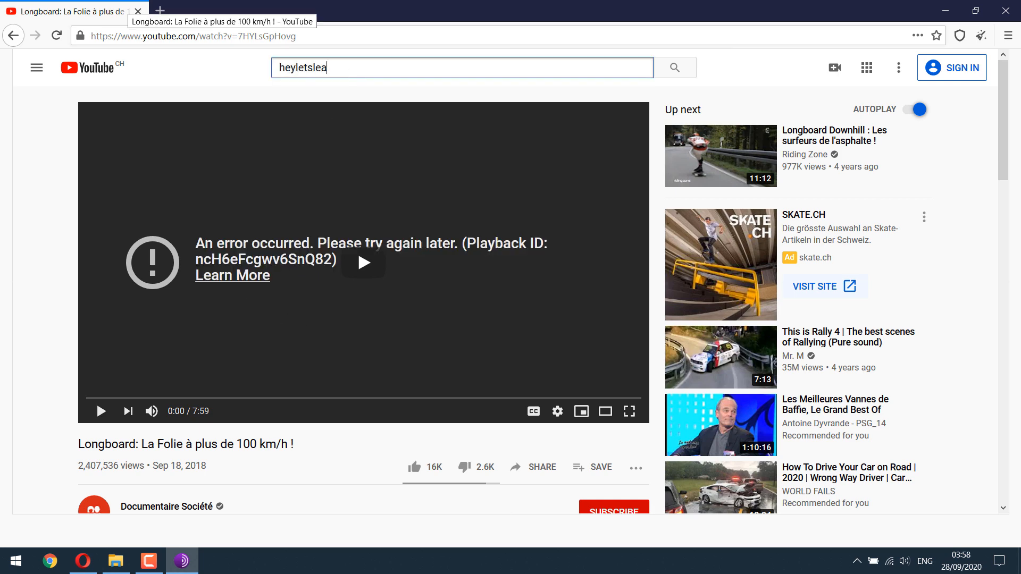
key(Return)
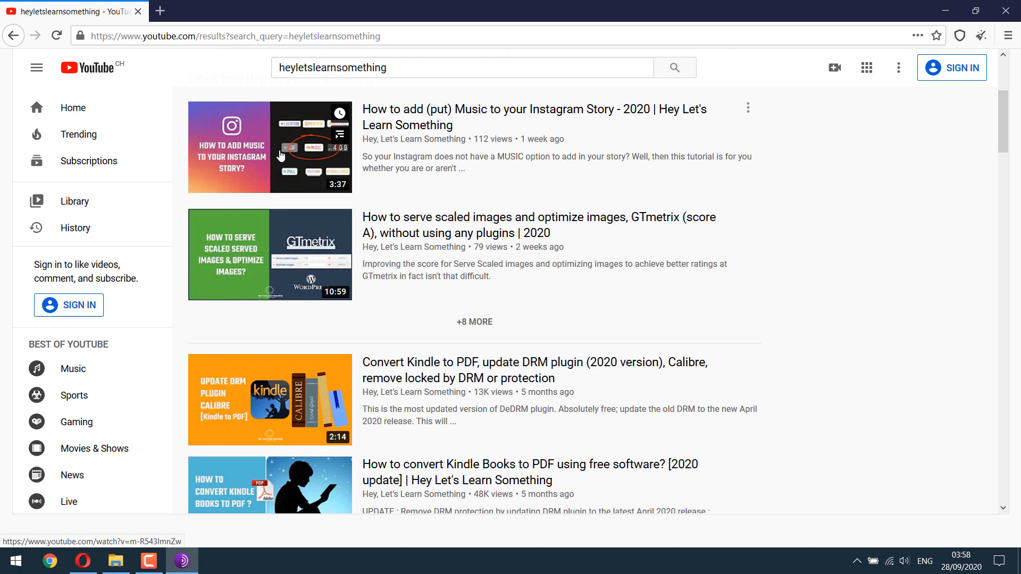
click(269, 147)
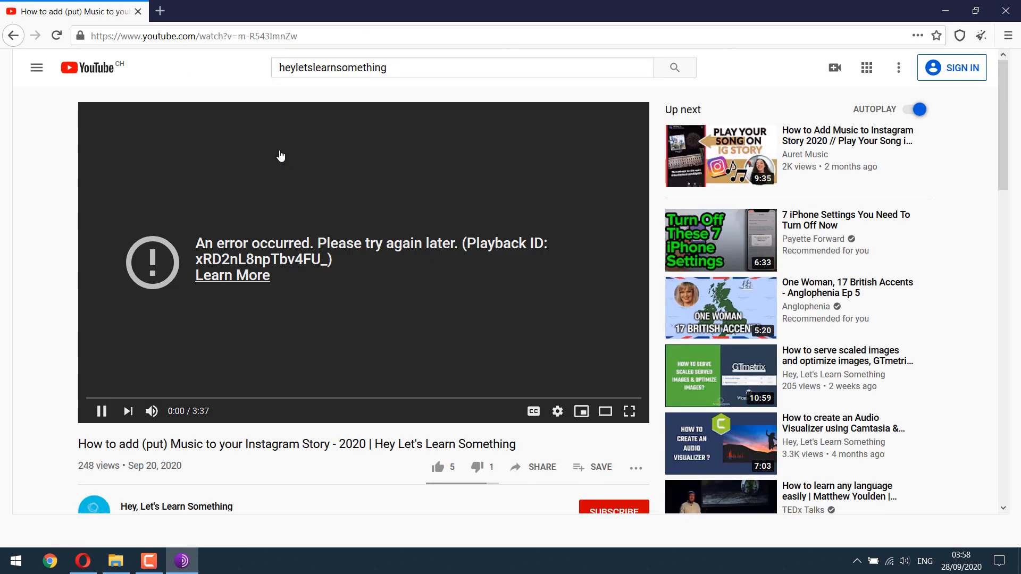
mouse_move(367, 302)
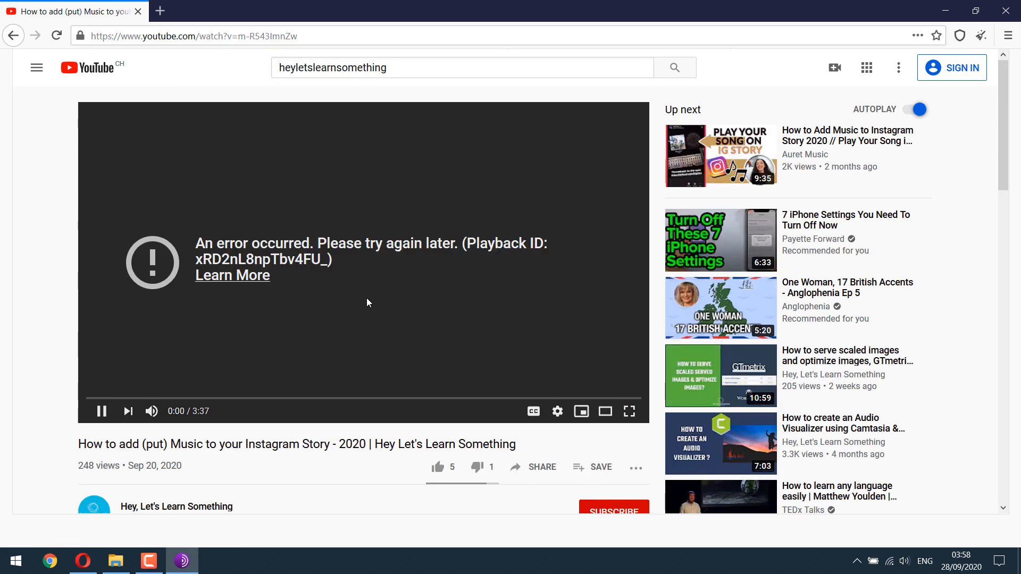
mouse_move(365, 292)
text(a)
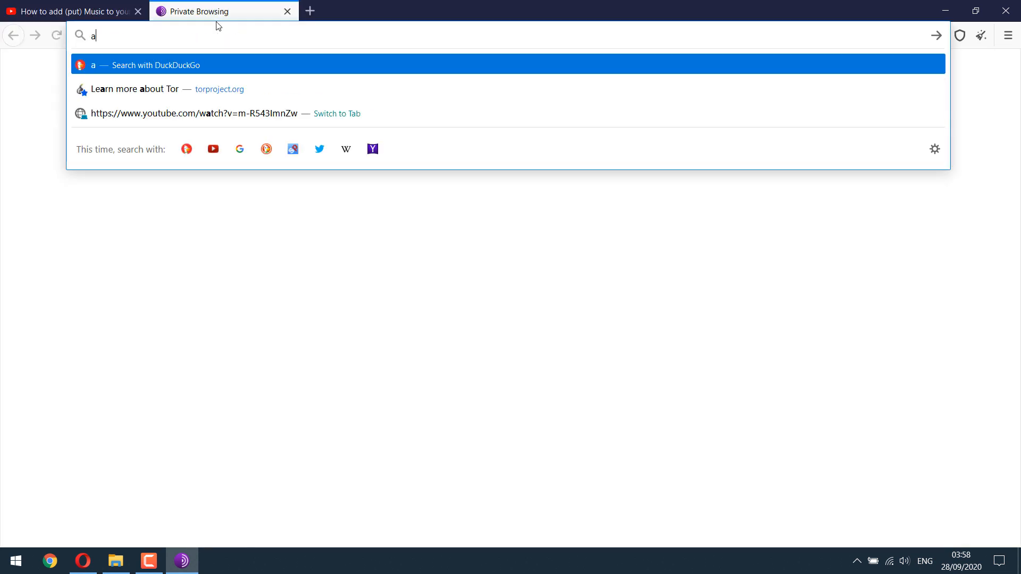
Navigate to about:config and accept the risk to reach advanced preferences.
text(bout)
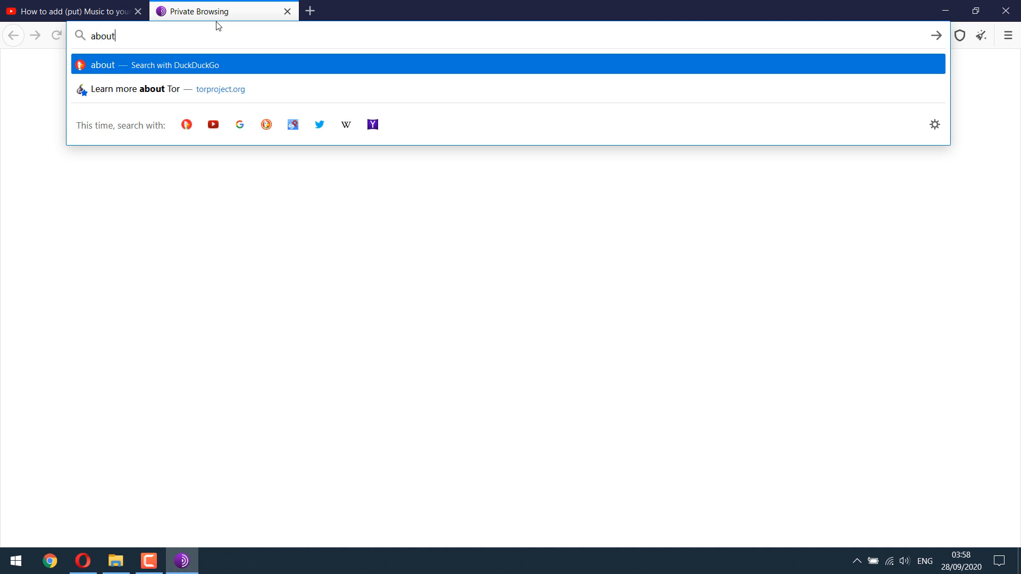
text(:)
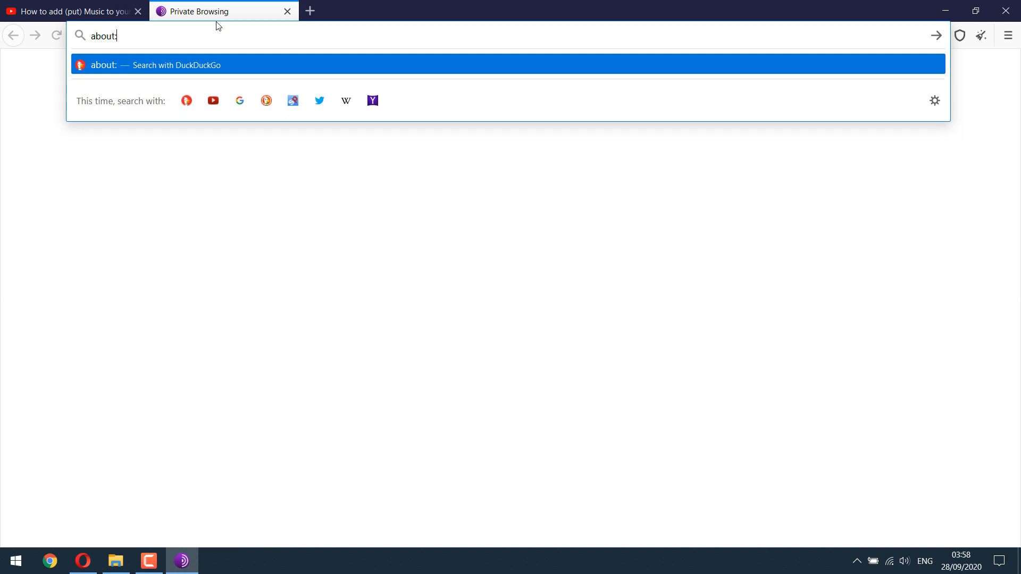
text(config)
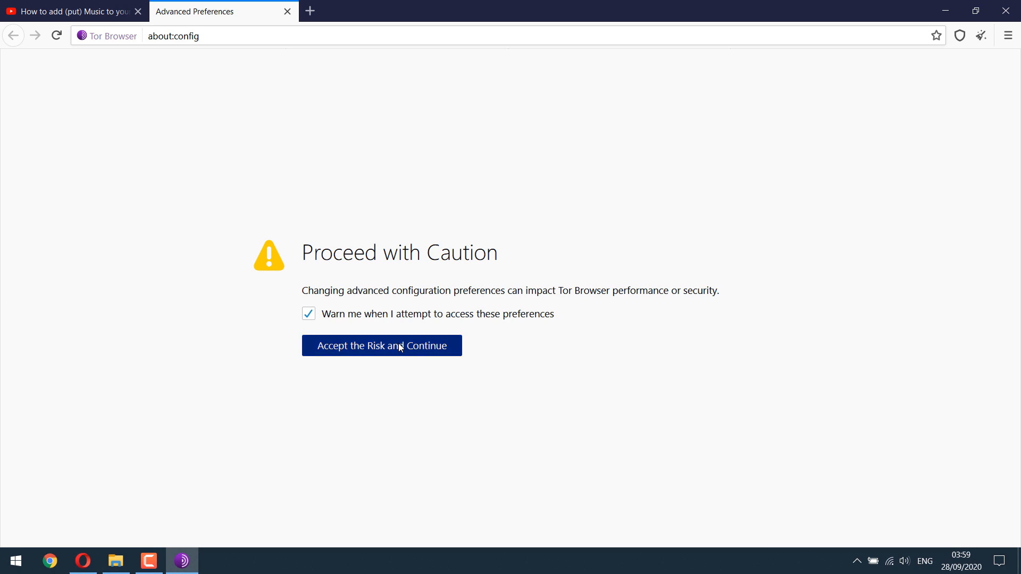
click(382, 346)
text(media.r)
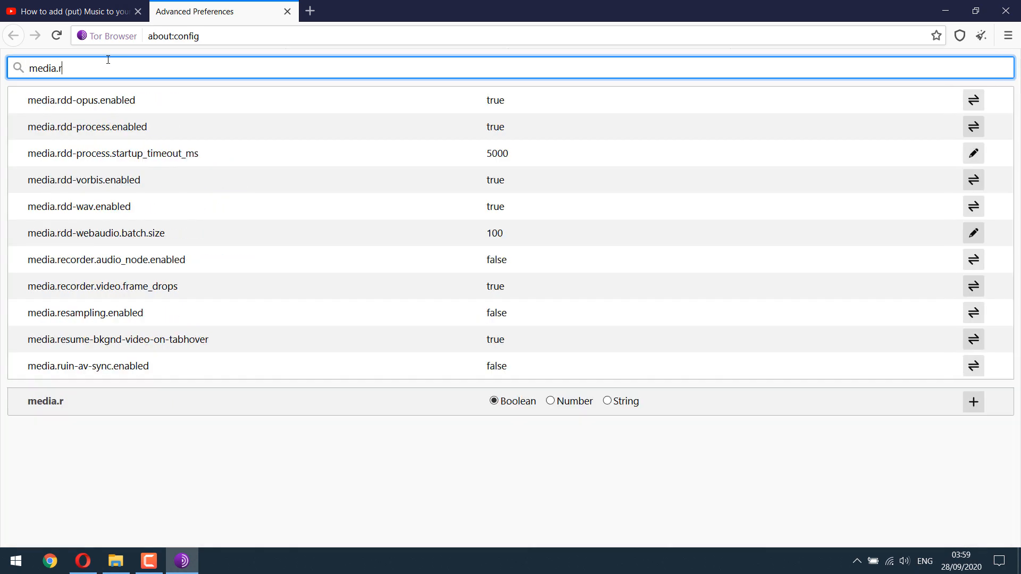
Search media.rdd, set media.rdd-opus.enabled to false, and close Tor Browser.
text(dd)
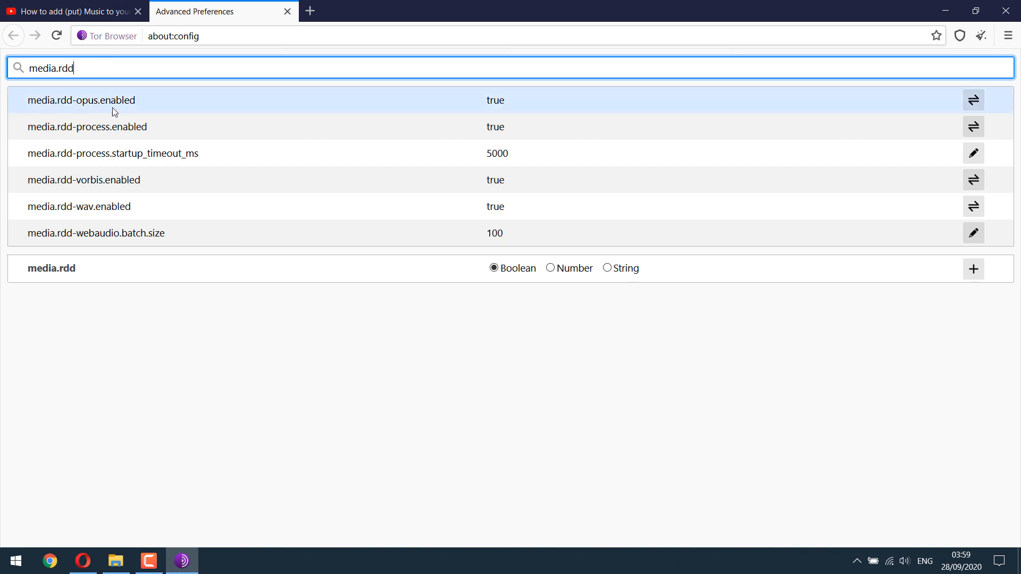
mouse_move(505, 105)
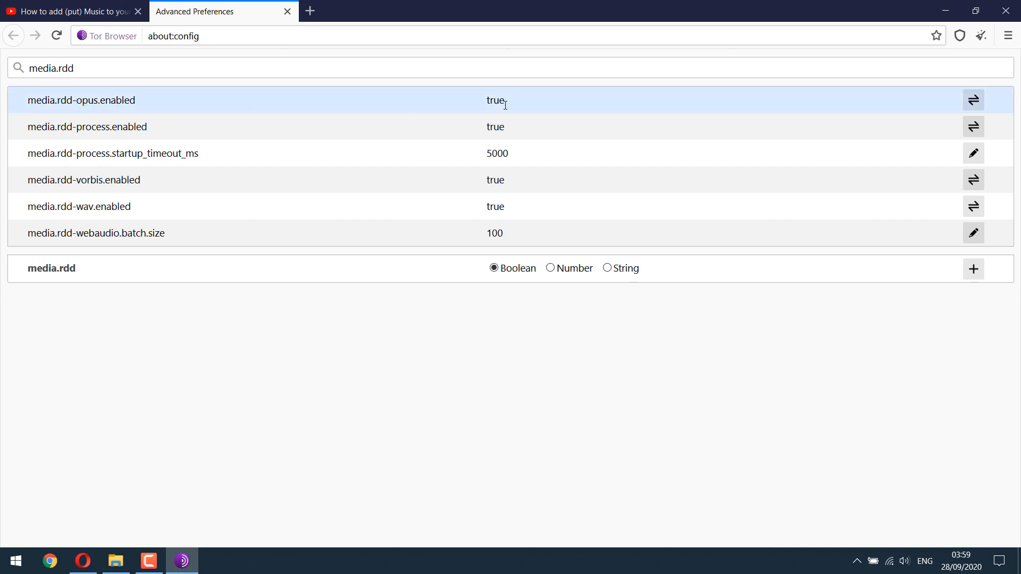
click(973, 100)
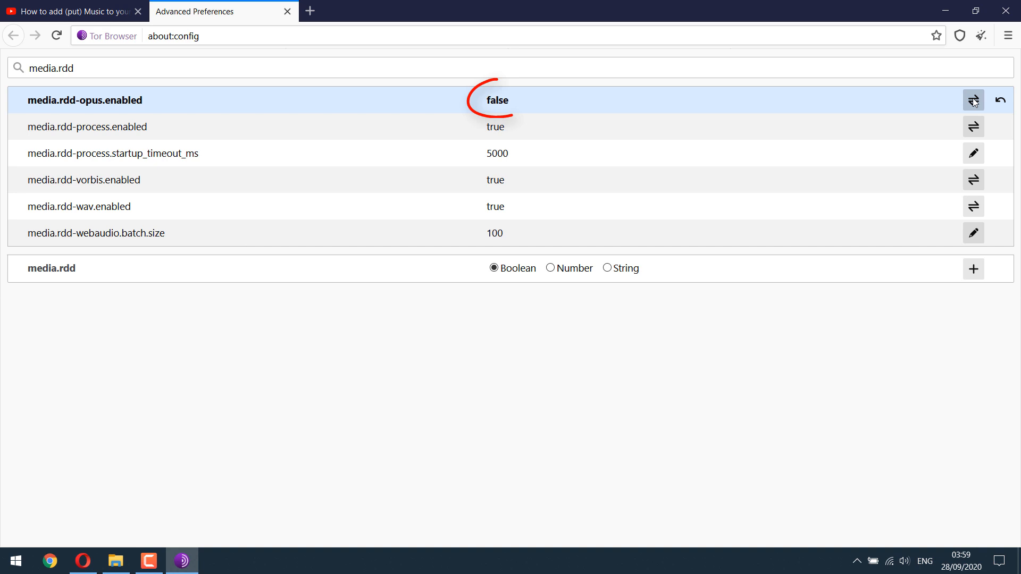
mouse_move(974, 100)
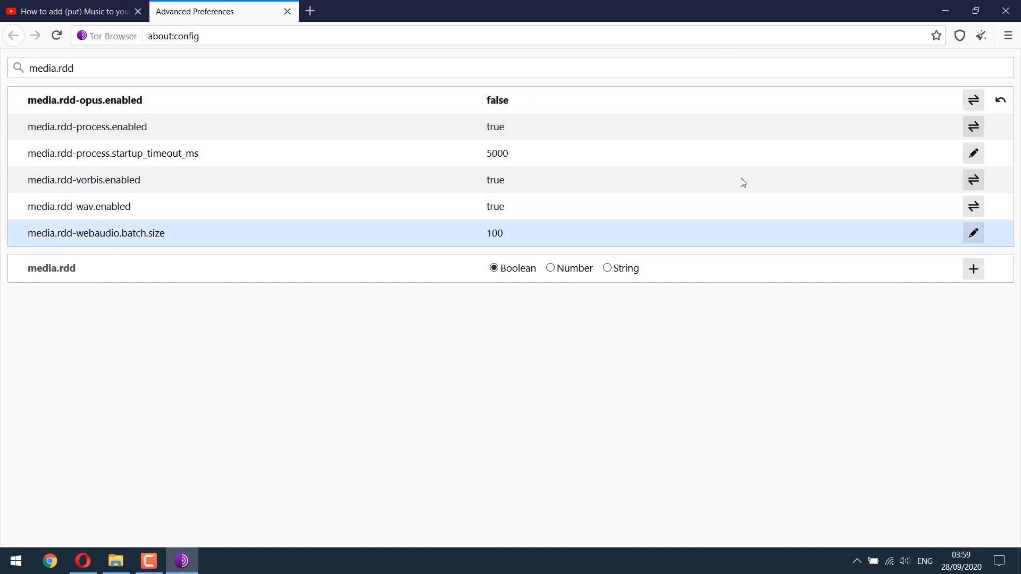
mouse_move(1009, 11)
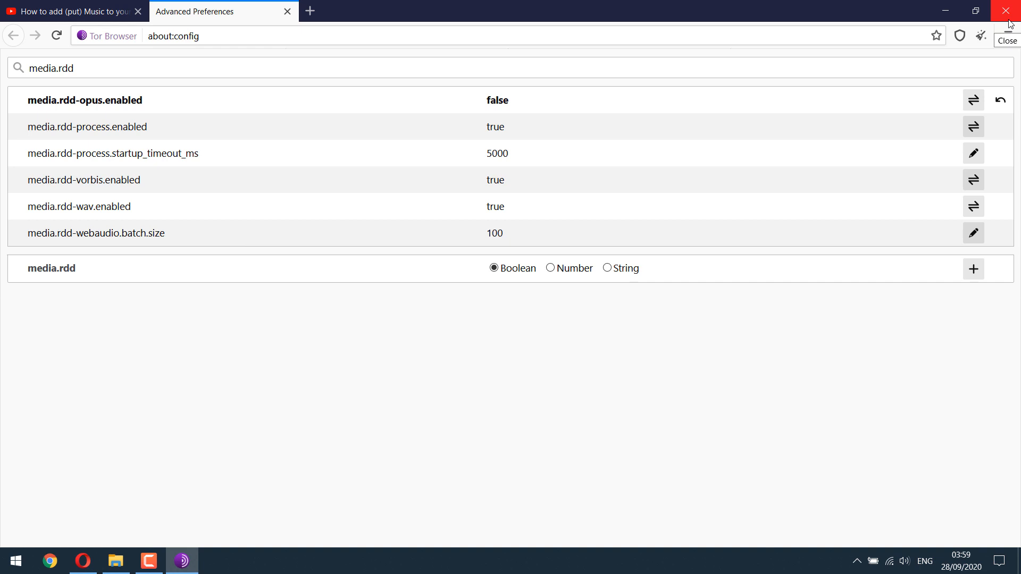
click(1009, 10)
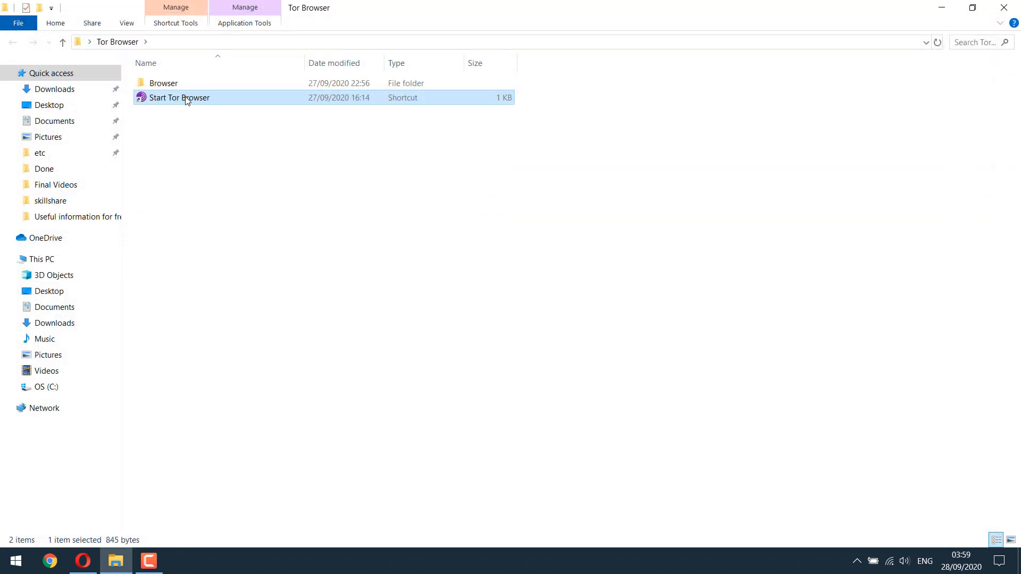
Relaunch Tor Browser from the Start Tor Browser shortcut.
double_click(179, 97)
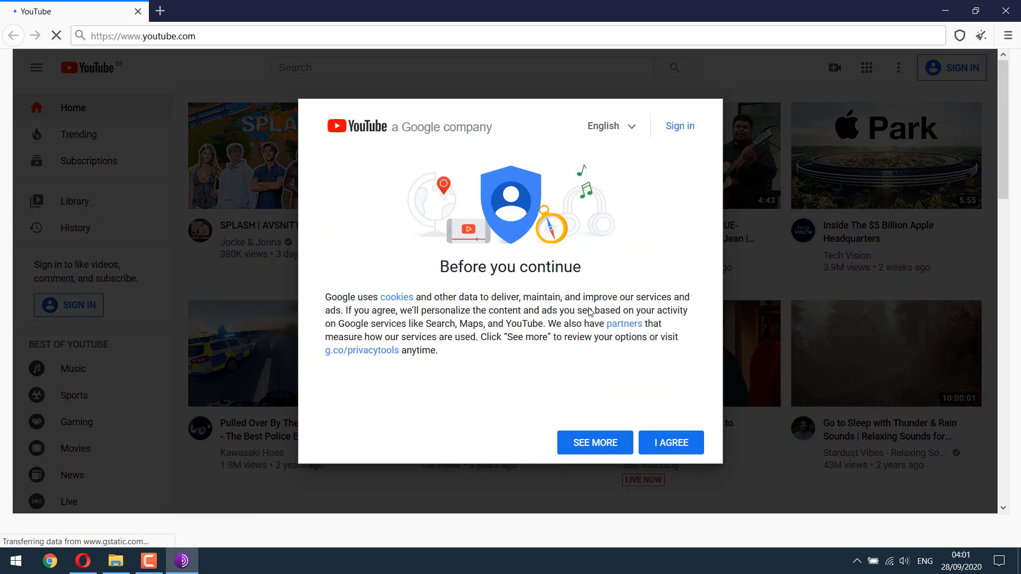
Accept cookies, search 'hey lets learnsomething', and play the Instagram music and audio visualizer videos without errors.
click(670, 443)
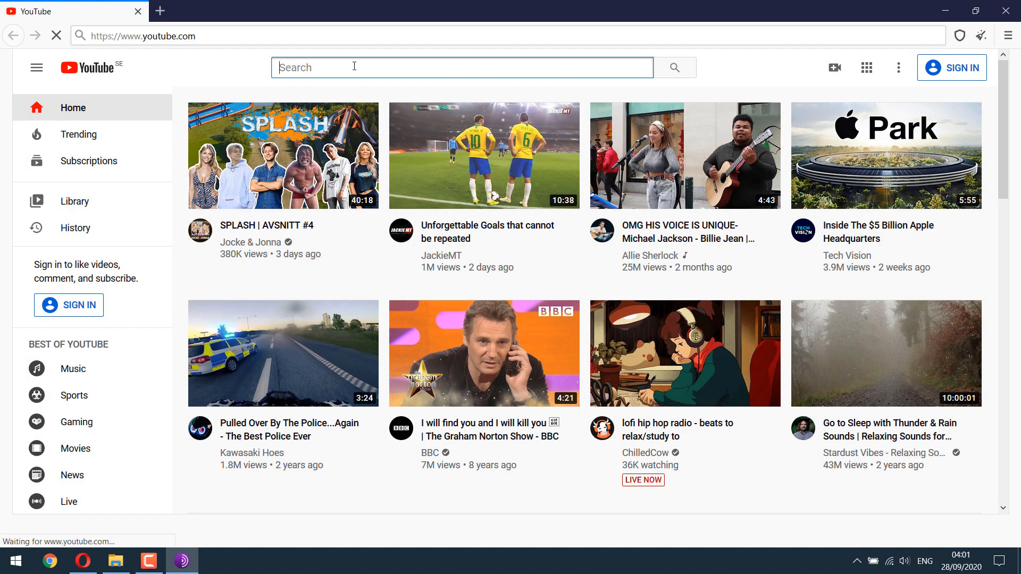
text(hey lets learnsomething)
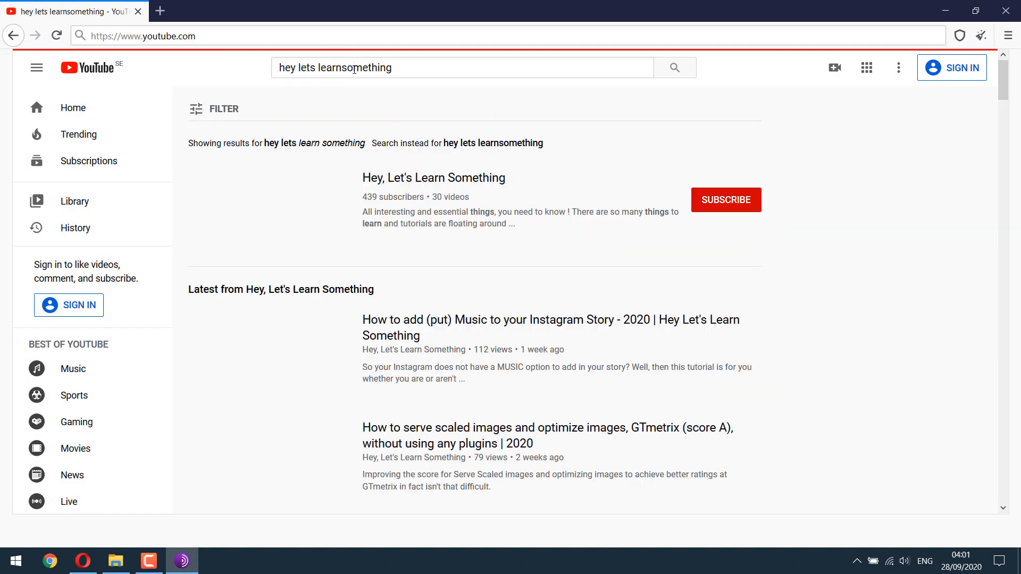
click(550, 328)
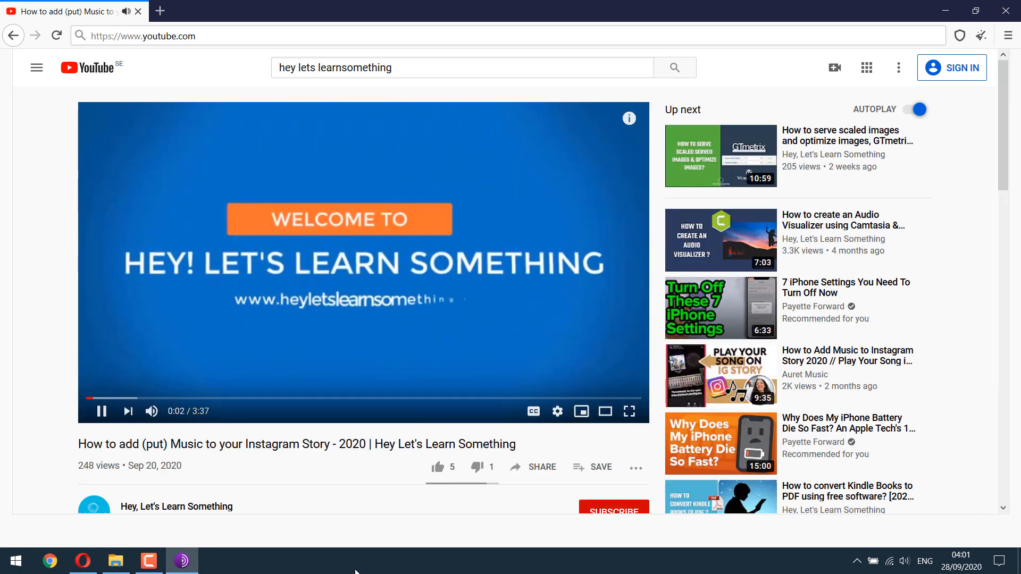
click(720, 240)
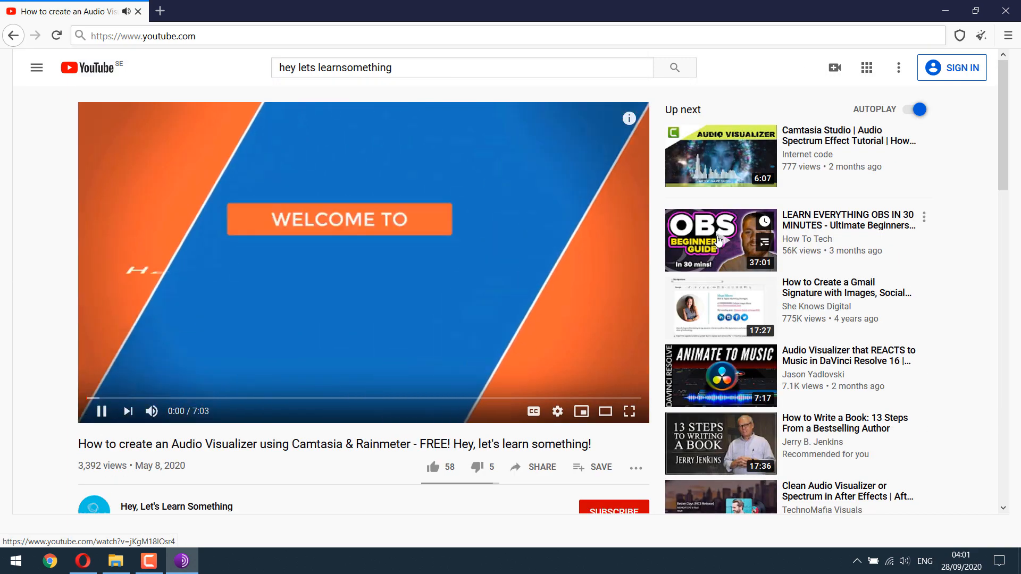